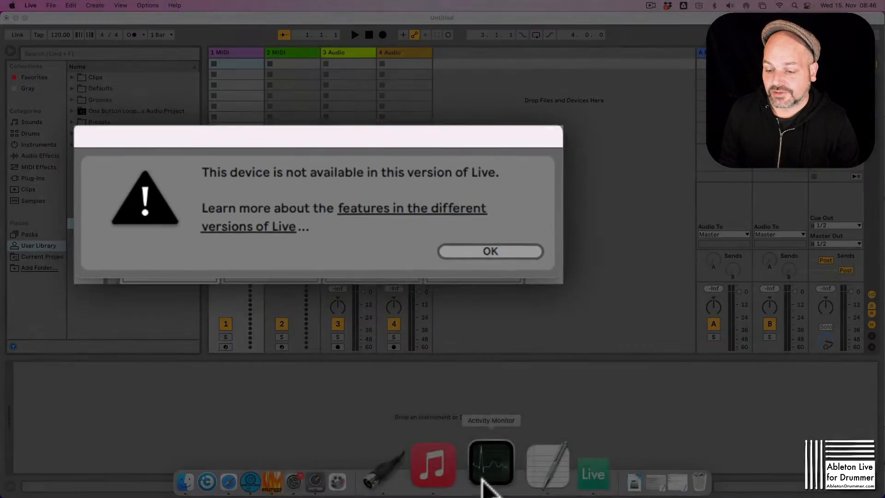
Follow the warning's link to the page comparing features of the Live editions
click(301, 463)
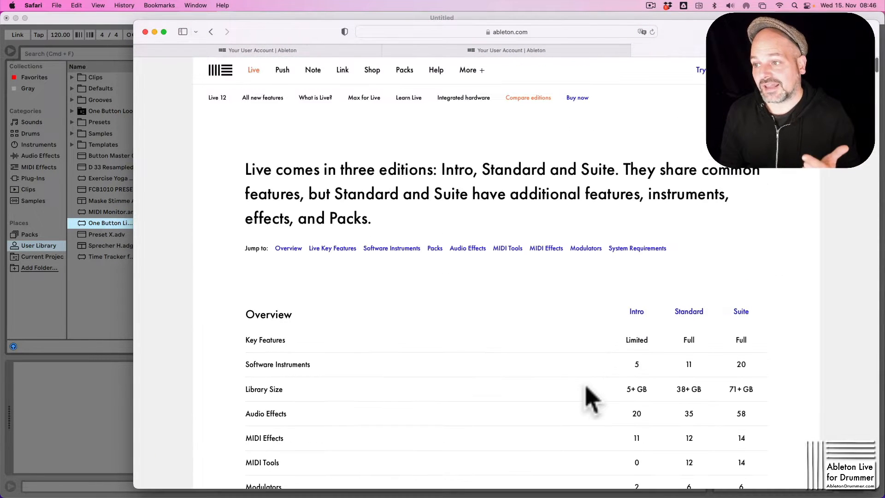
scroll(down, 3)
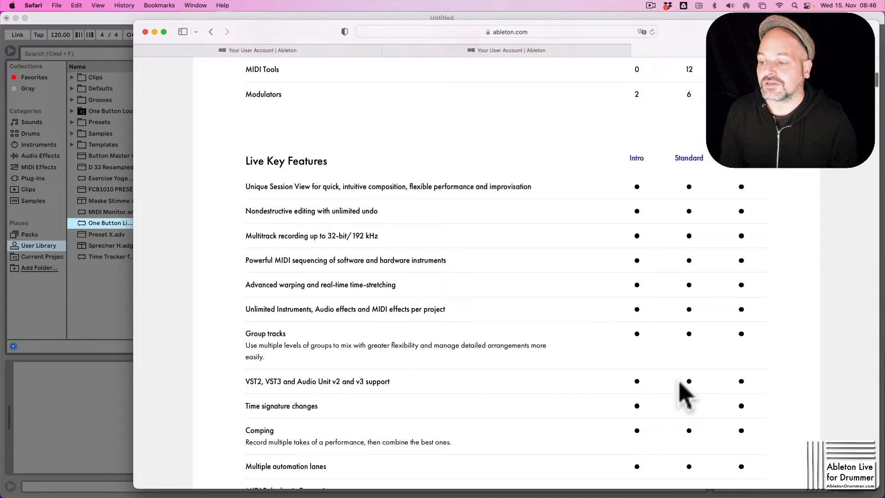
scroll(down, 3)
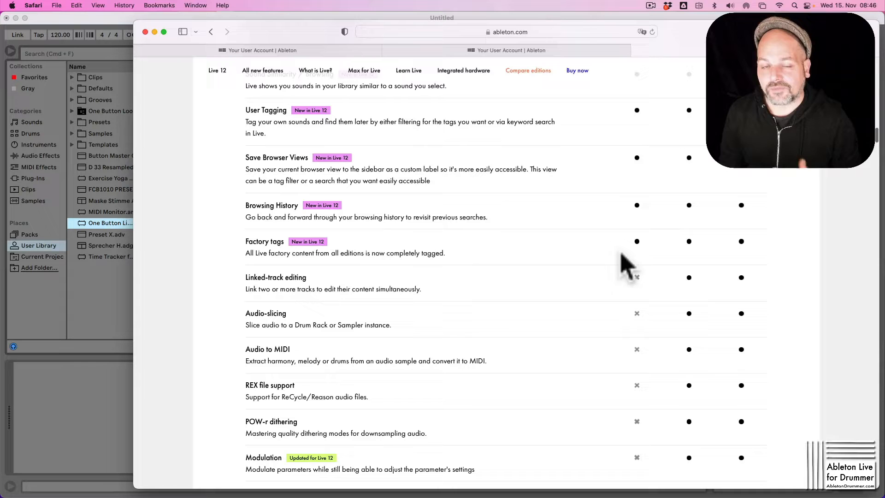
mouse_move(620, 257)
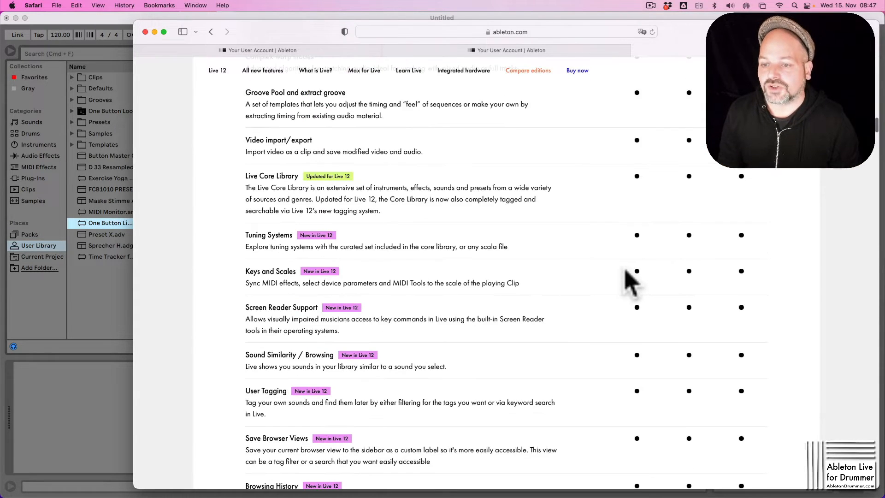
mouse_move(627, 273)
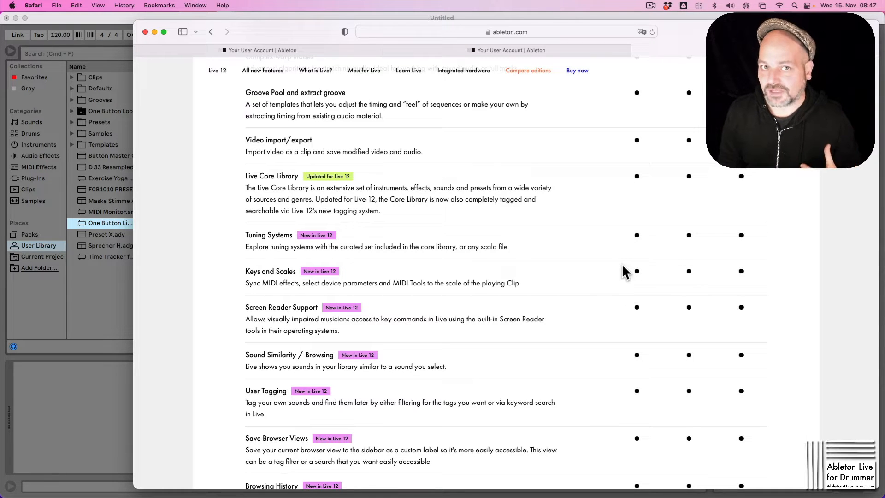
mouse_move(346, 151)
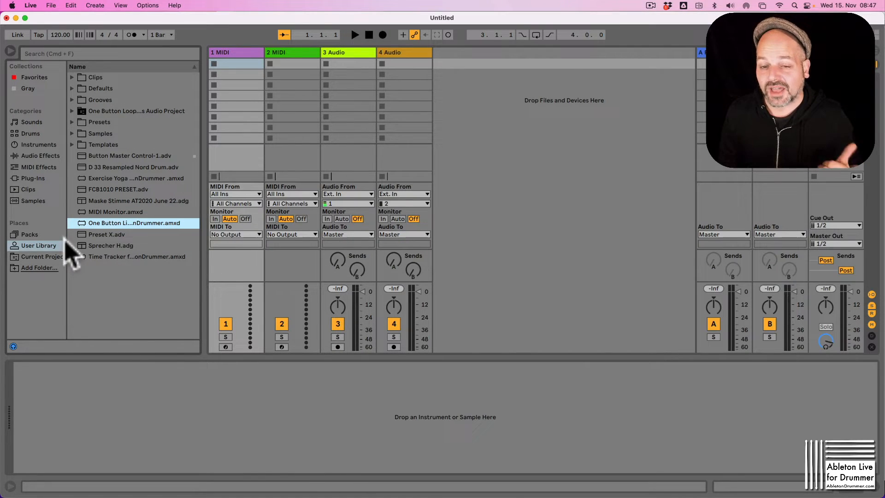
double_click(135, 223)
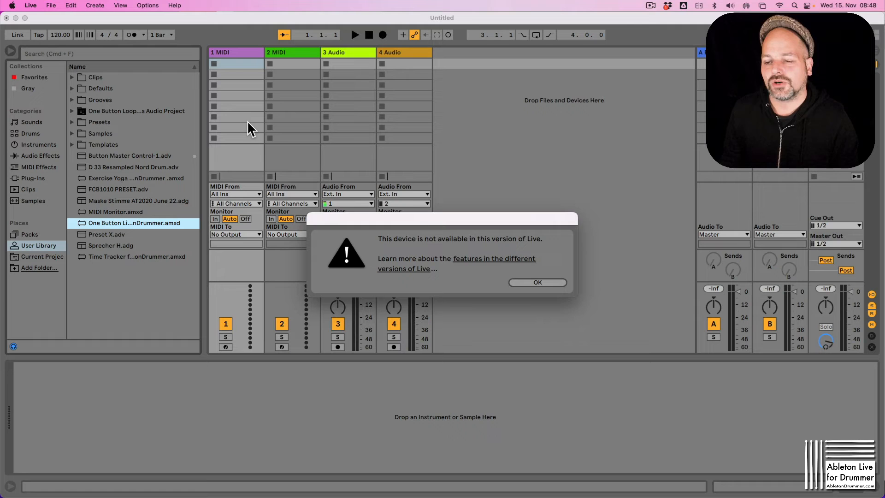
click(537, 282)
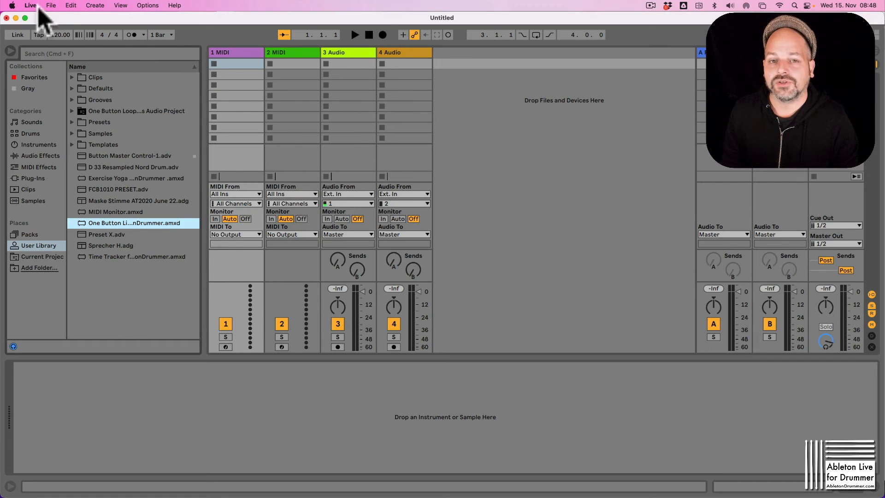
Show the Licenses/Maintenance preferences confirming Live 10 Intro is authorized on this computer
click(30, 6)
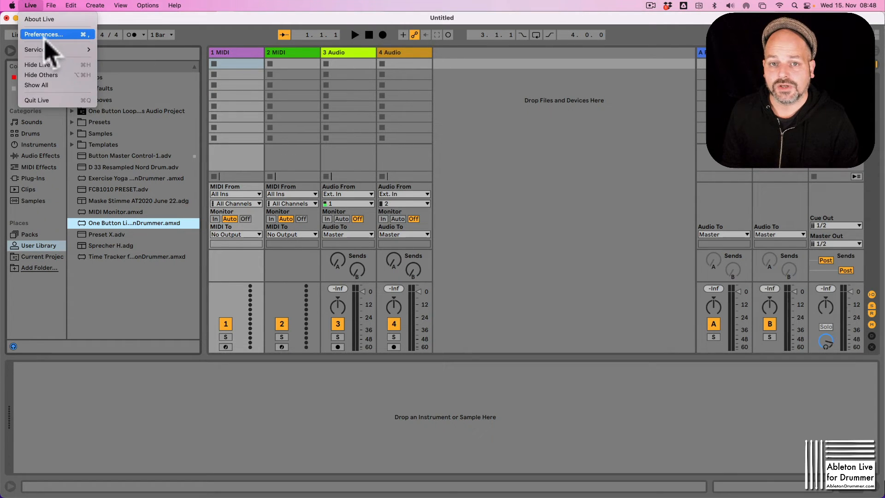
click(44, 34)
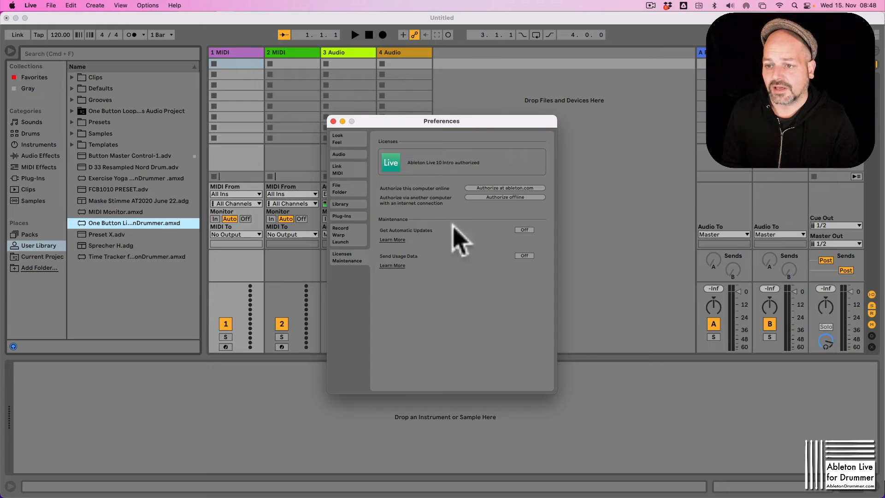
click(340, 232)
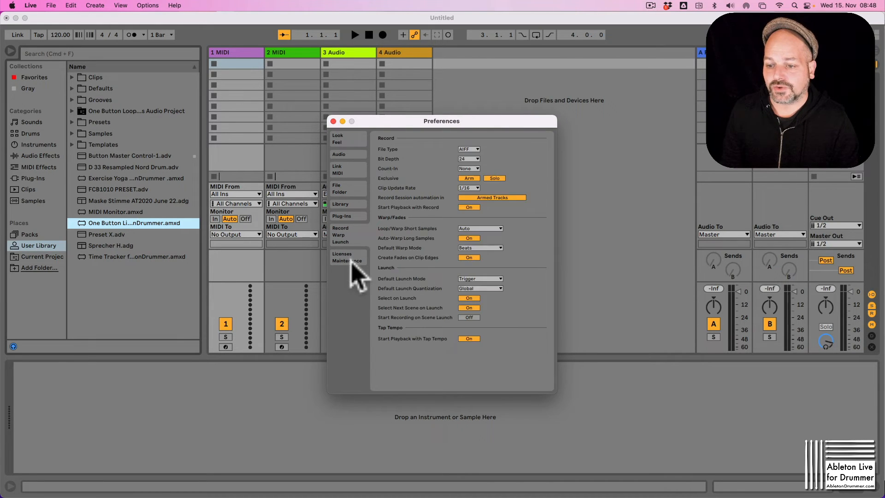
click(346, 257)
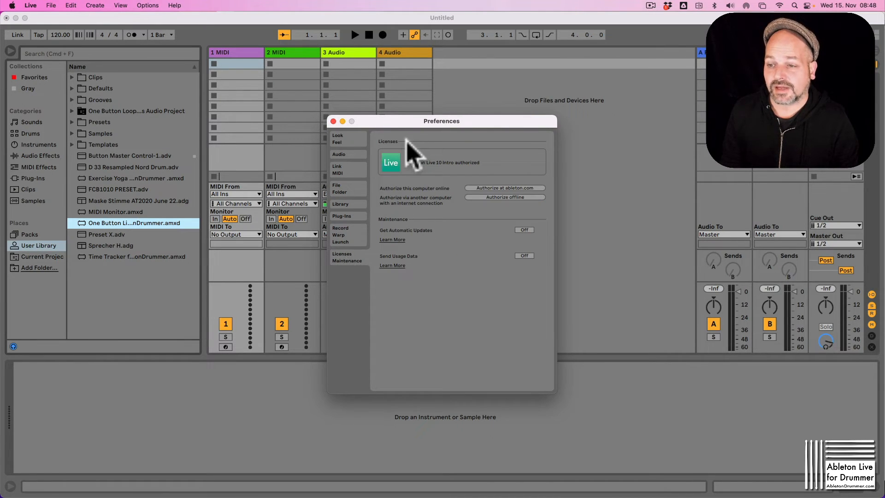
mouse_move(470, 194)
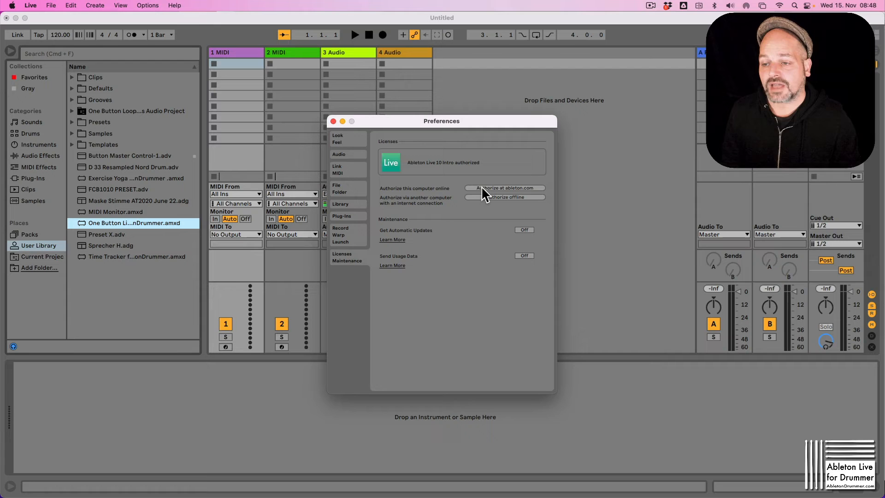
mouse_move(404, 139)
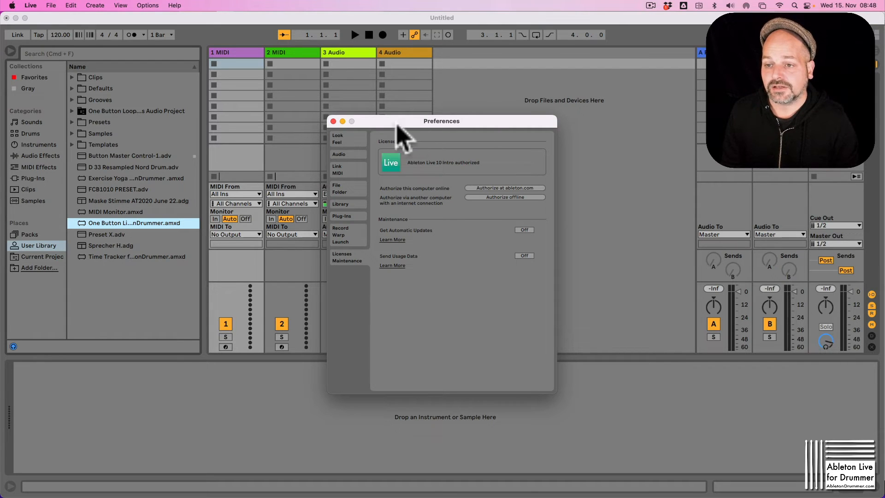